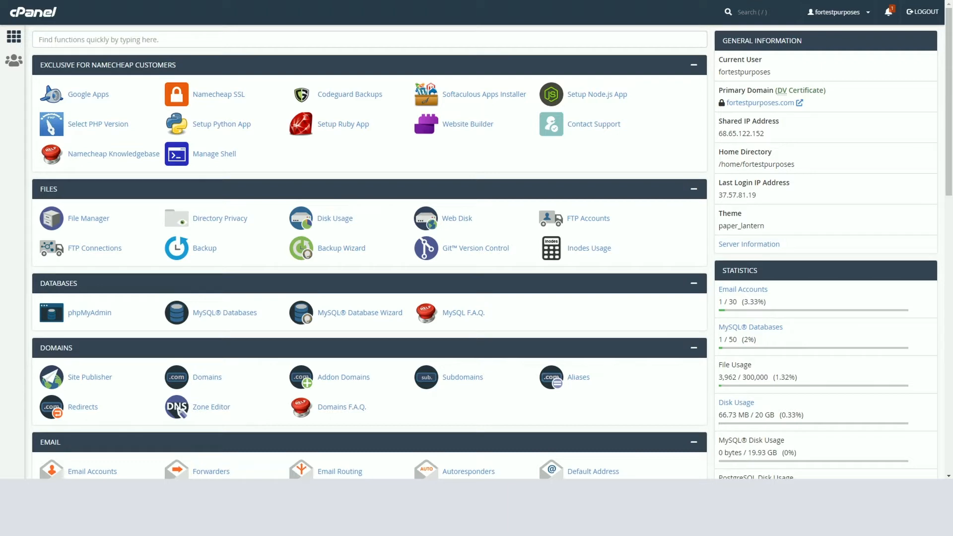
- Search cPanel for 'soft', launch Softaculous Apps Installer and show all installed scripts
{"action": "type", "text": "soft"}
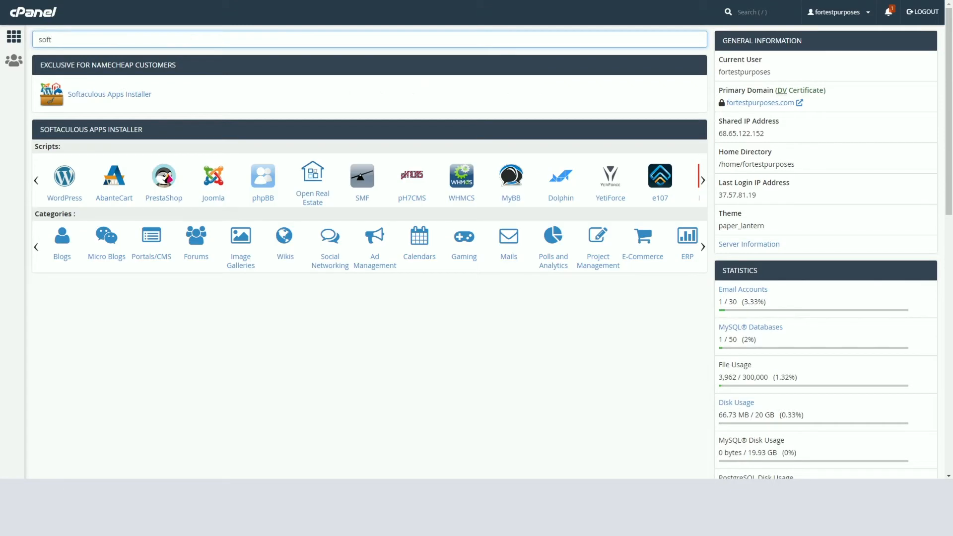
{"action": "type", "text": "a"}
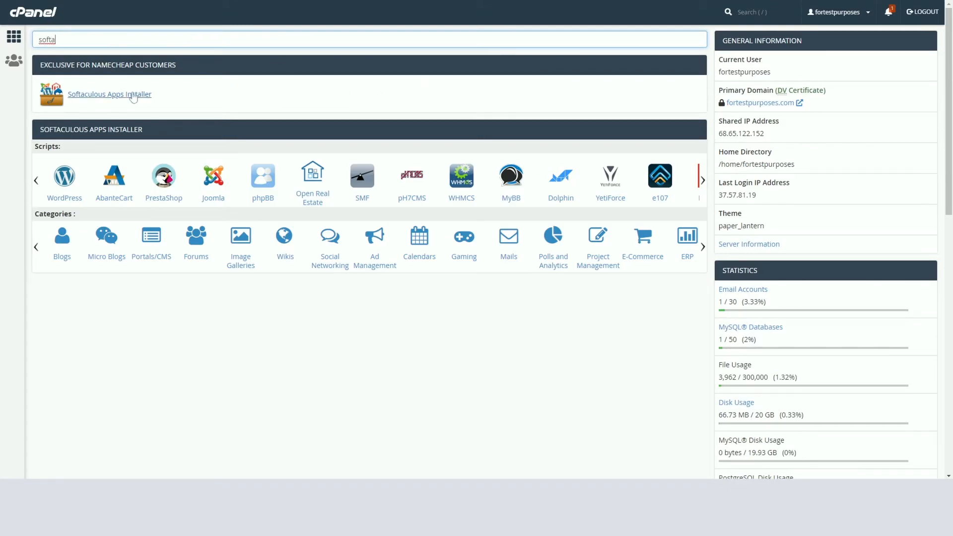
{"action": "left_click", "coordinate": [109, 94]}
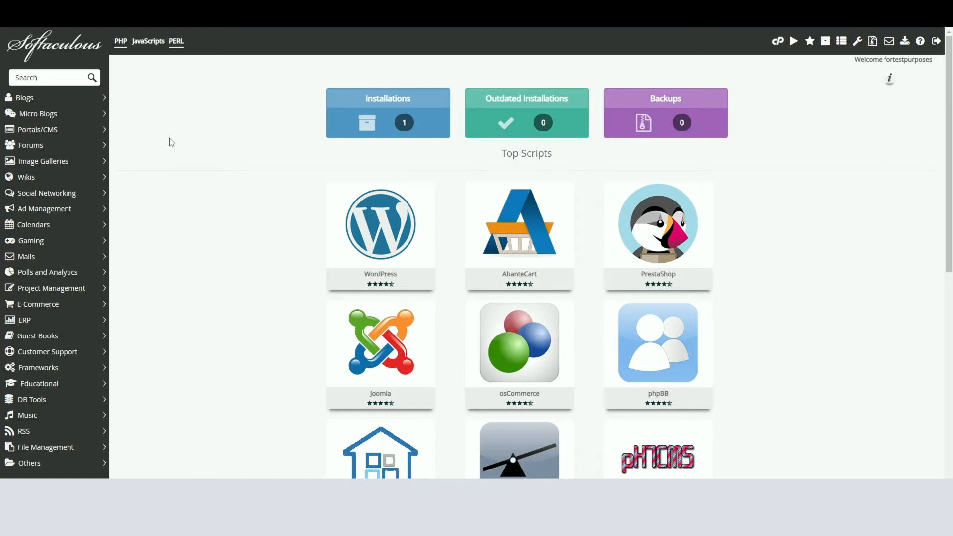
{"action": "mouse_move", "coordinate": [830, 91]}
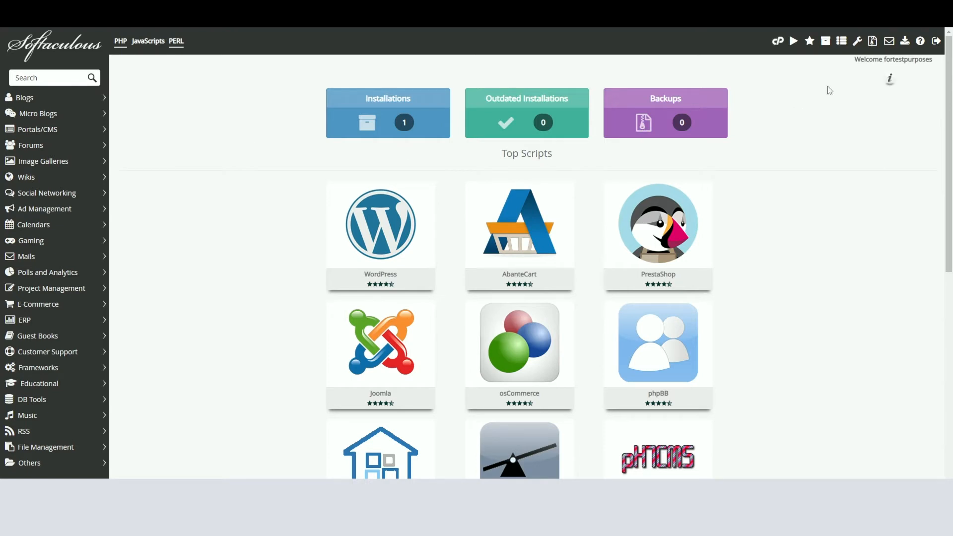
{"action": "mouse_move", "coordinate": [825, 41]}
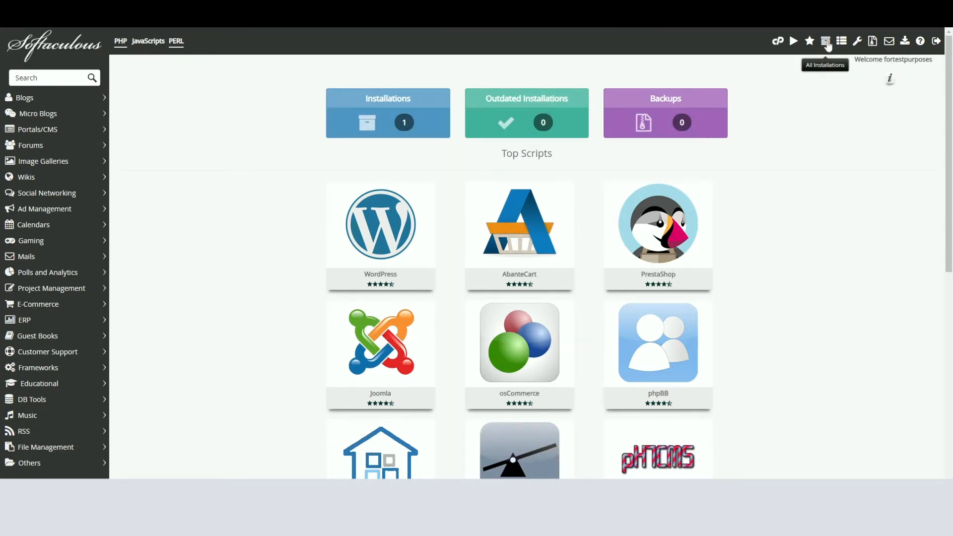
{"action": "left_click", "coordinate": [824, 40]}
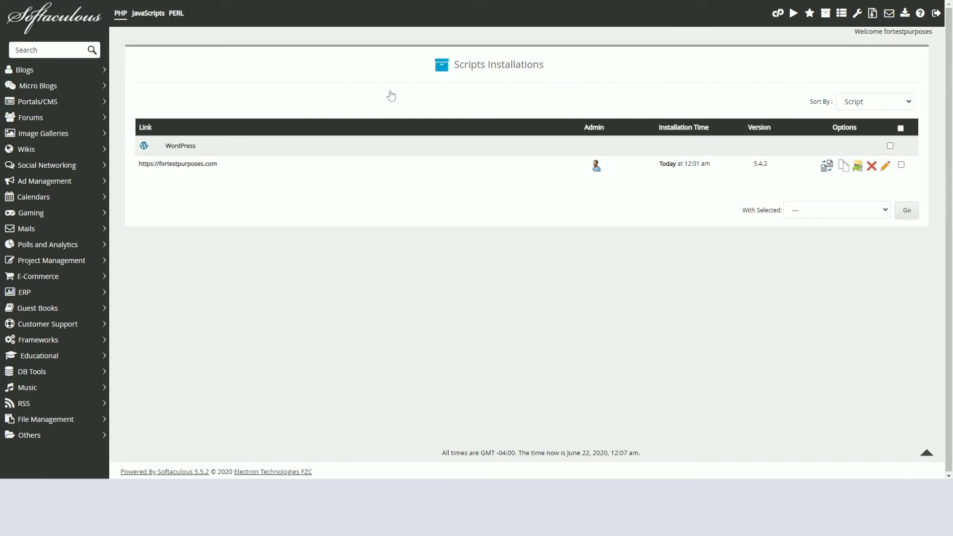
{"action": "mouse_move", "coordinate": [885, 165]}
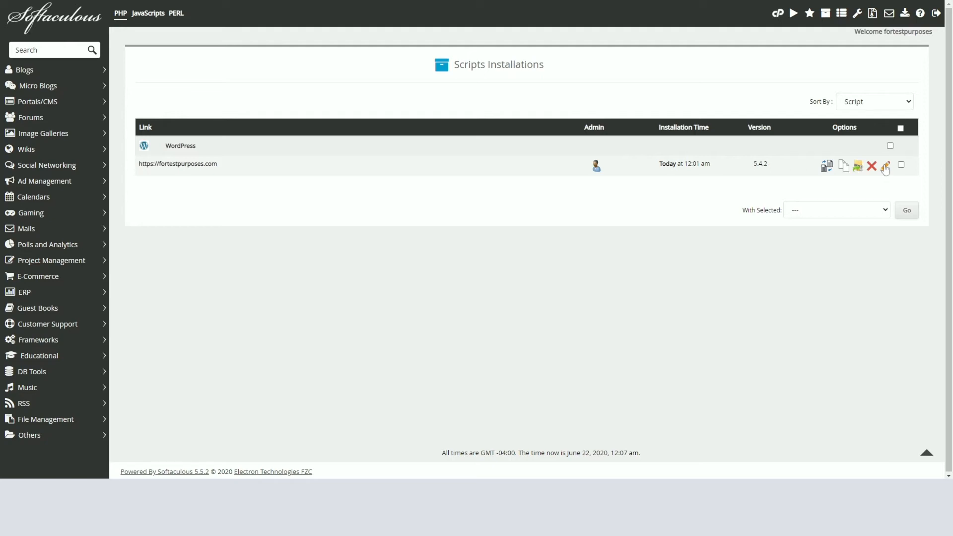
- Open Edit Details for the WordPress installation at fortestpurposes.com
{"action": "left_click", "coordinate": [885, 166]}
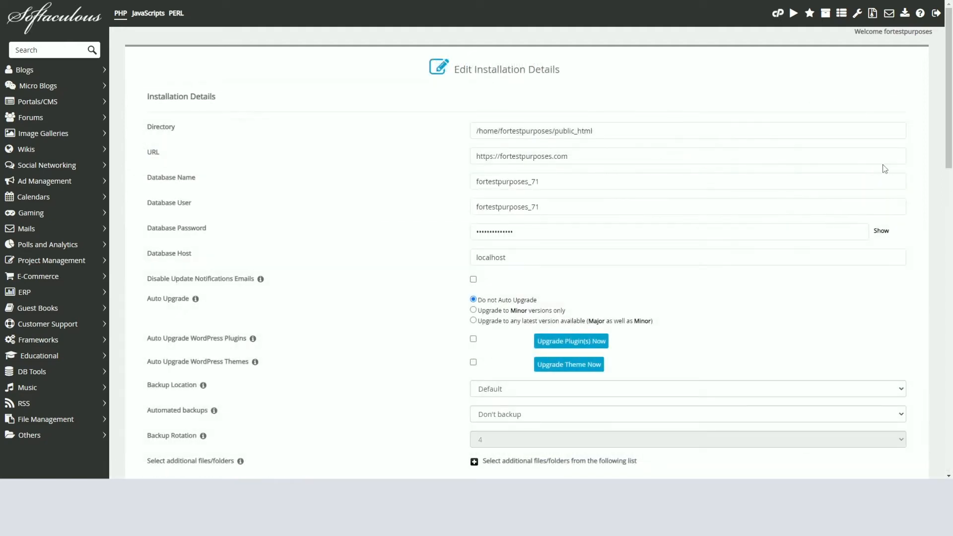
{"action": "mouse_move", "coordinate": [410, 183]}
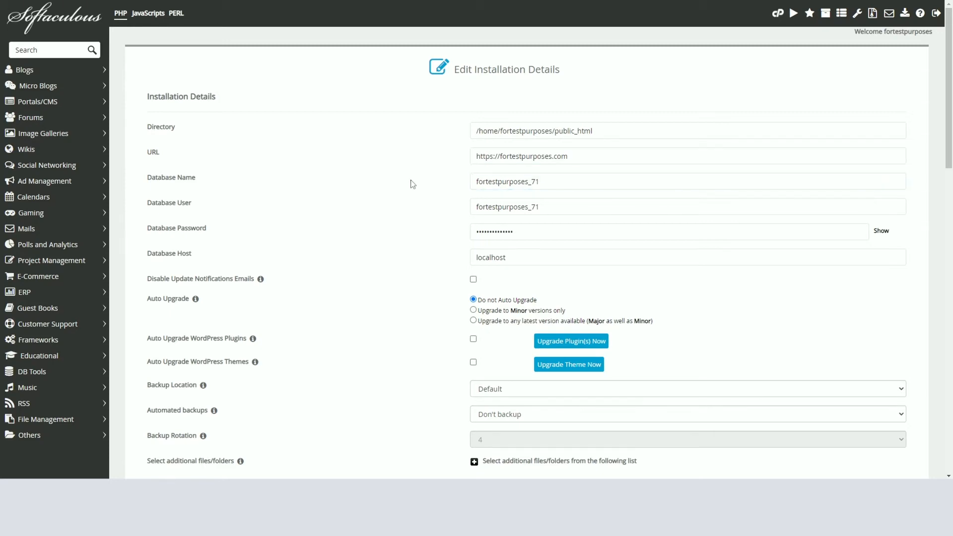
- Enter 'admin' as Admin Username with a new Admin Password and save the installation details
{"action": "scroll", "scroll_direction": "down", "scroll_amount": 3}
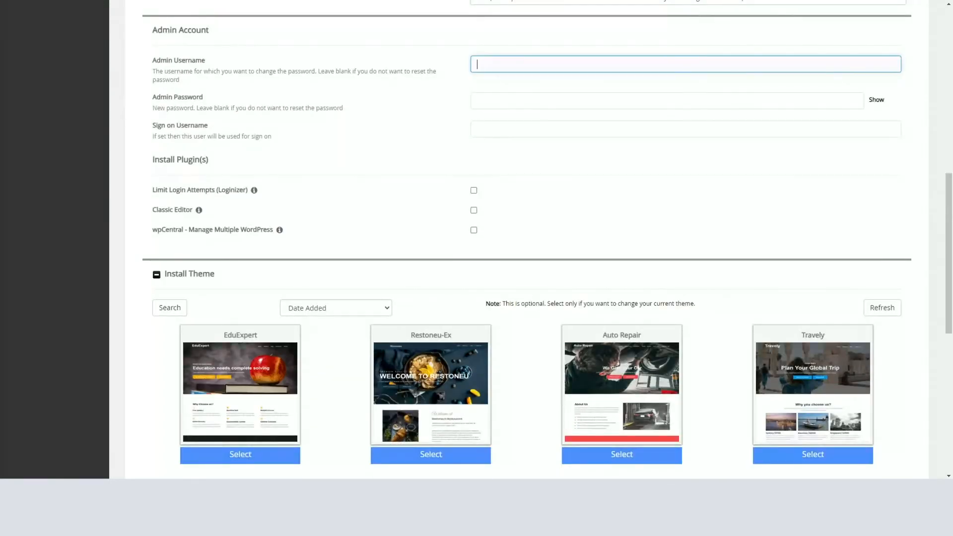
{"action": "type", "text": "admin"}
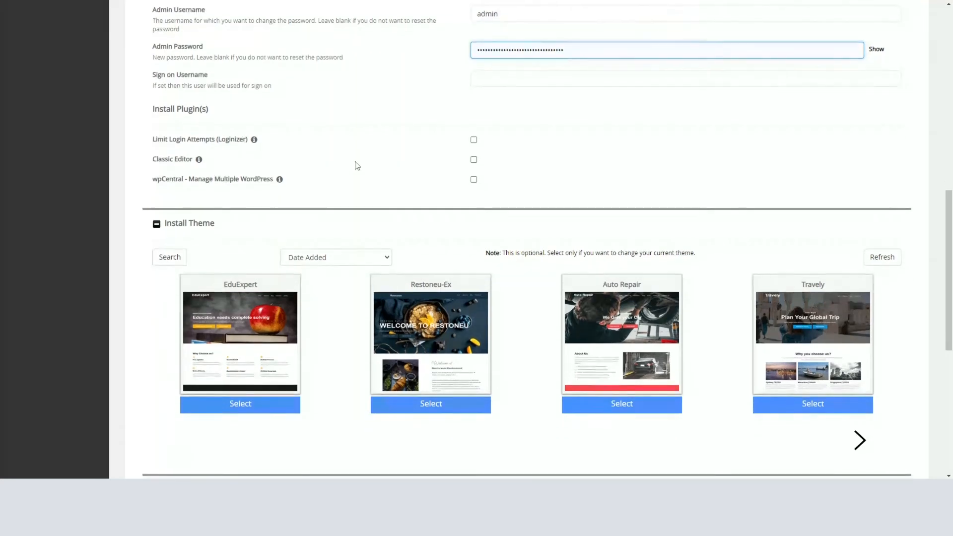
{"action": "scroll", "scroll_direction": "down", "scroll_amount": 3}
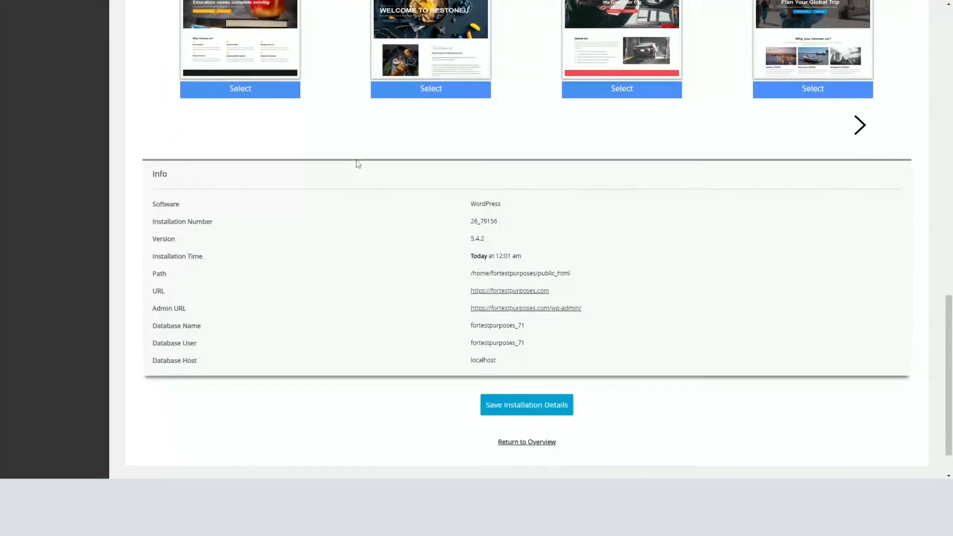
{"action": "scroll", "scroll_direction": "down", "scroll_amount": 3}
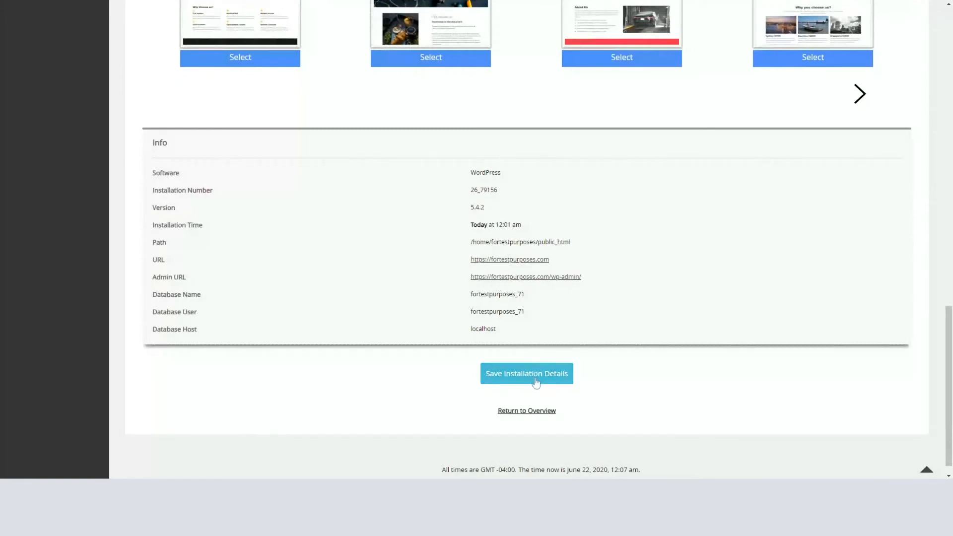
{"action": "left_click", "coordinate": [526, 373]}
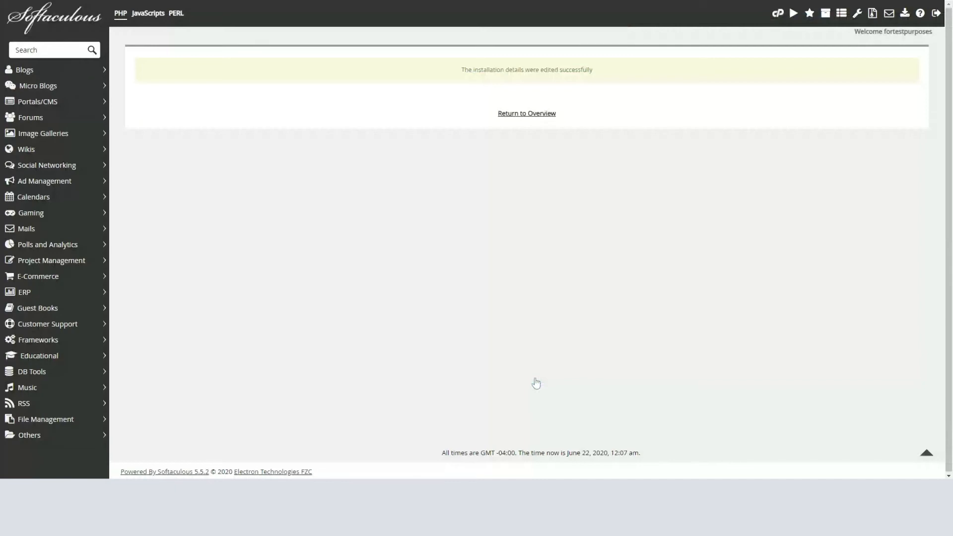
{"action": "mouse_move", "coordinate": [857, 13]}
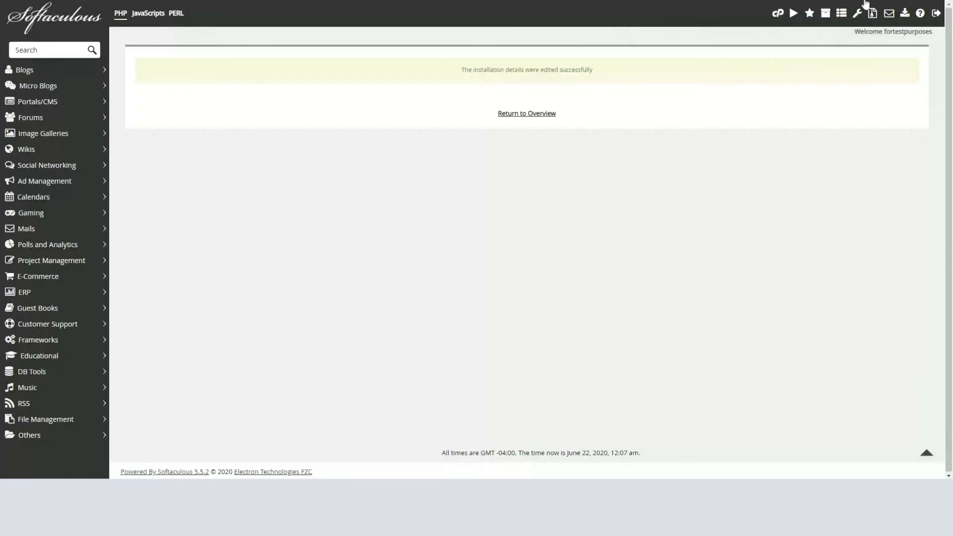